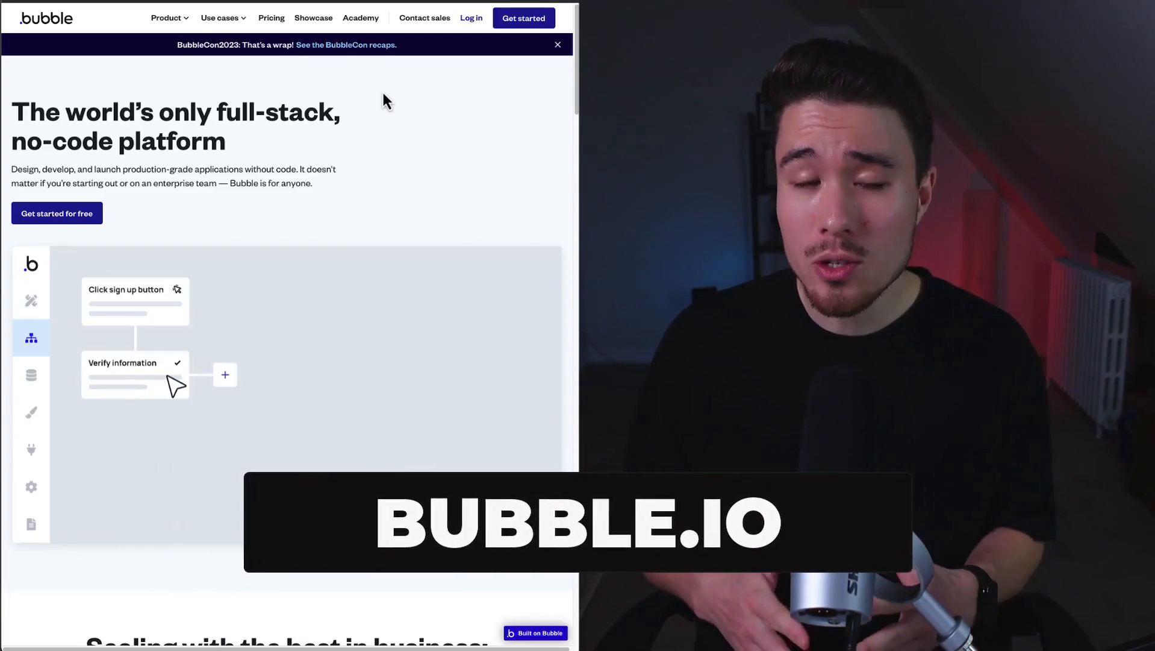
Scroll the bubble.io homepage past the usage statistics to the 'power of code built natively' cards.
{"action": "left_click", "coordinate": [224, 374]}
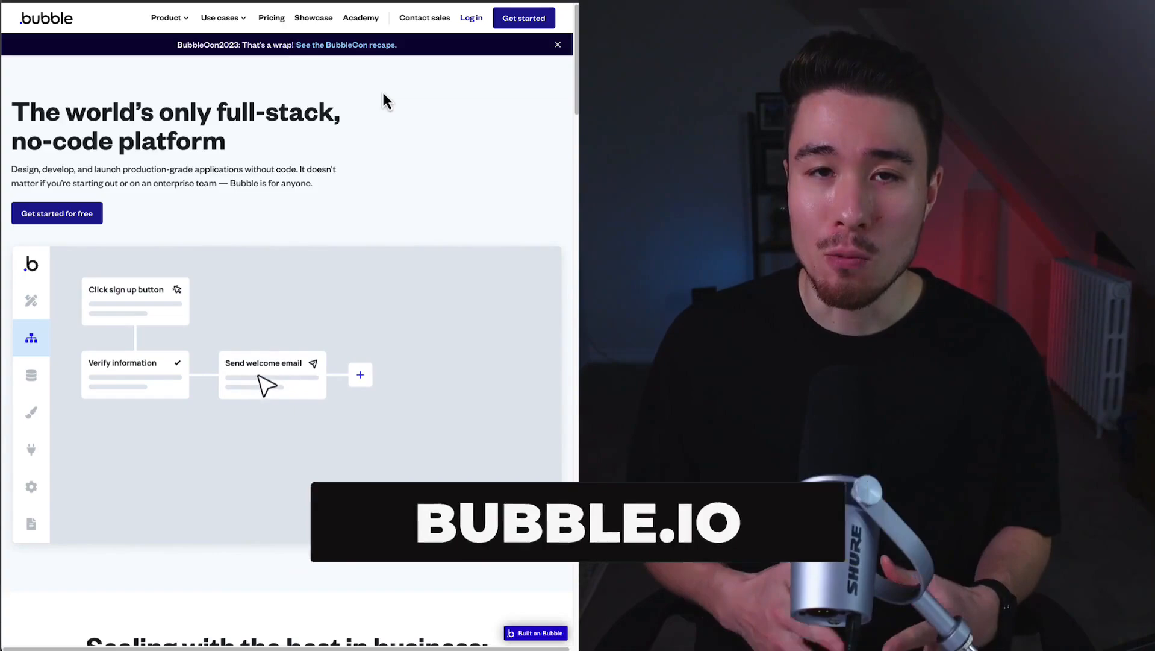
{"action": "left_click", "coordinate": [360, 374]}
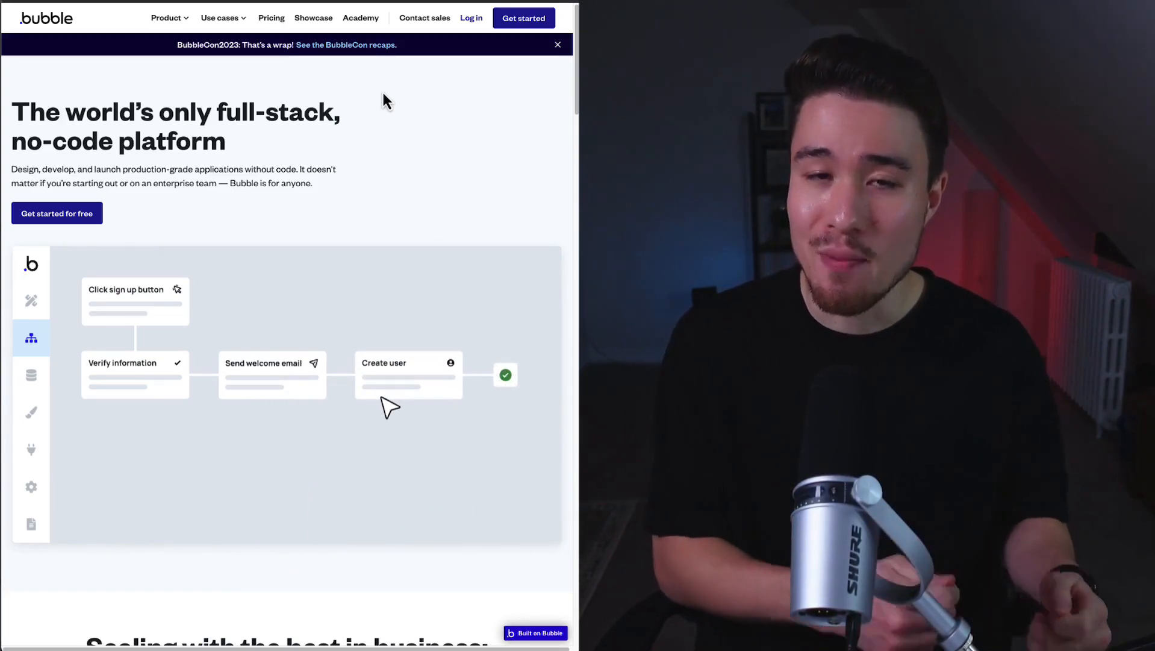
{"action": "left_click", "coordinate": [31, 375]}
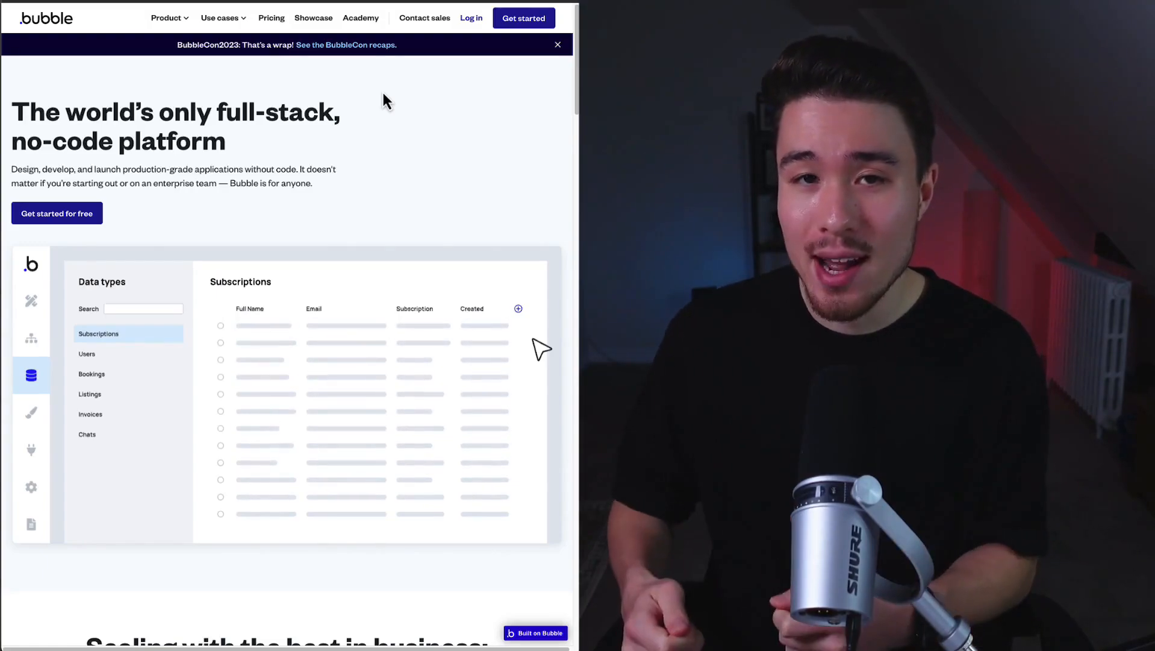
{"action": "scroll", "scroll_direction": "down", "scroll_amount": 3}
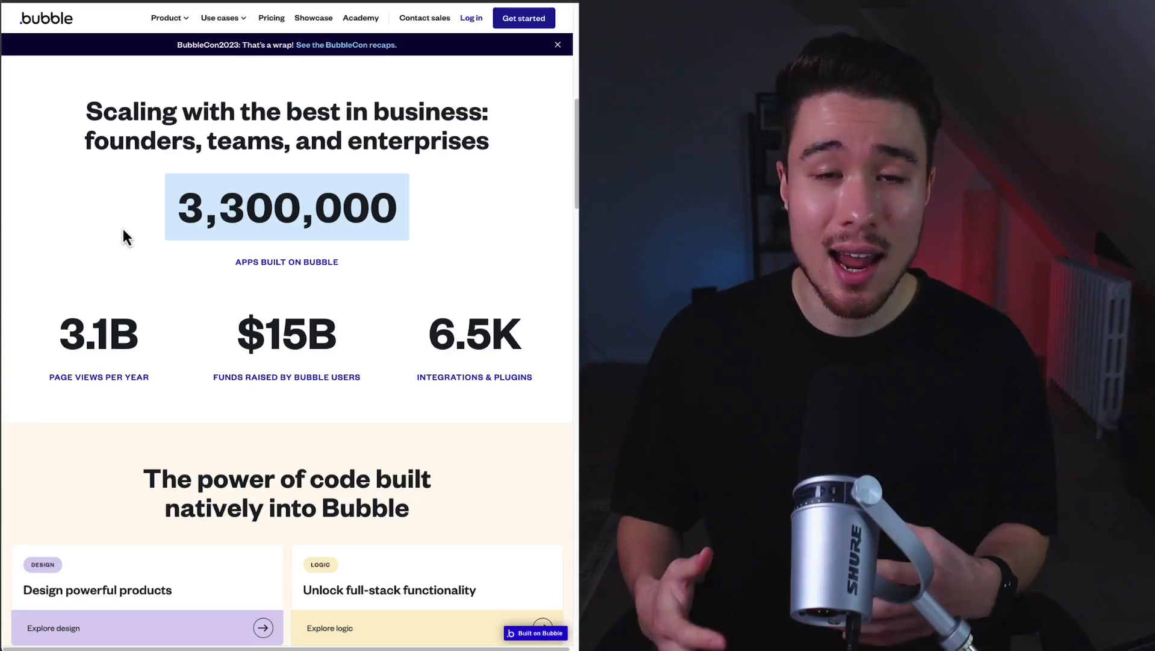
{"action": "scroll", "scroll_direction": "down", "scroll_amount": 3}
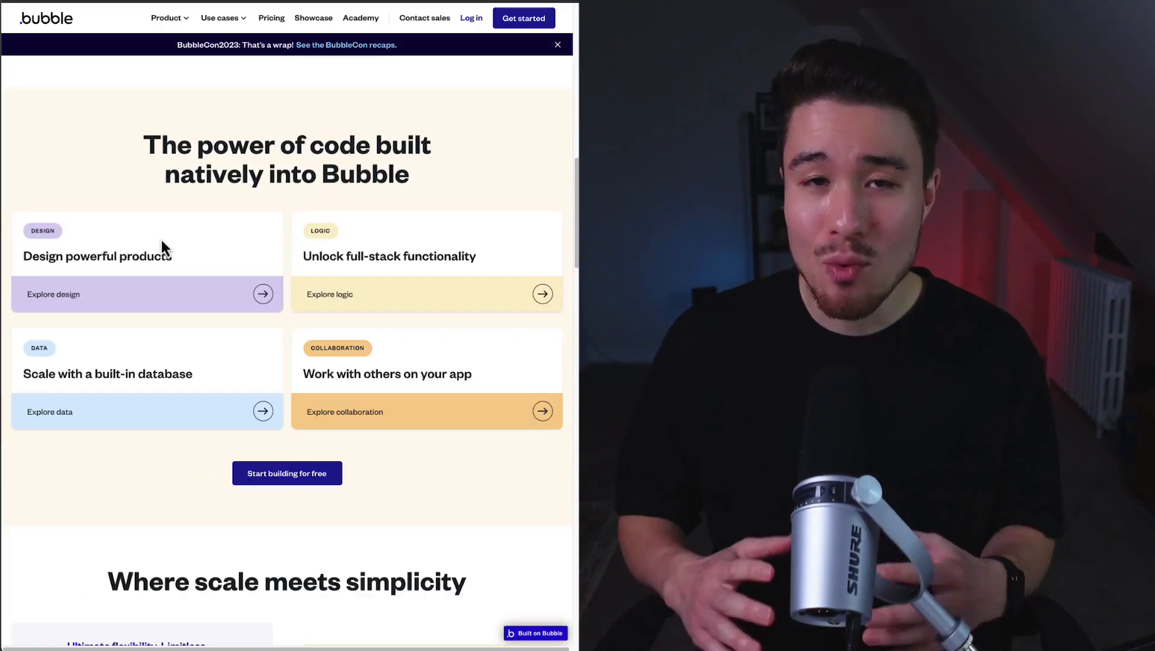
{"action": "scroll", "scroll_direction": "down", "scroll_amount": 3}
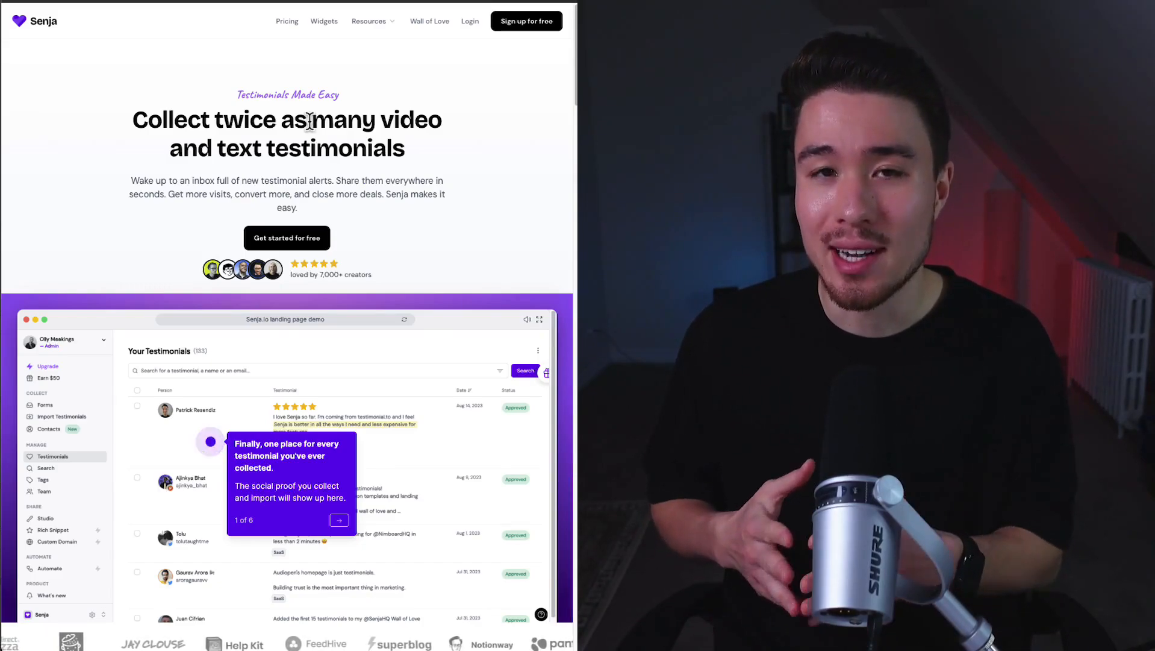
Scroll the Senja homepage just below the video-and-text-testimonials hero section.
{"action": "scroll", "scroll_direction": "down", "scroll_amount": 3}
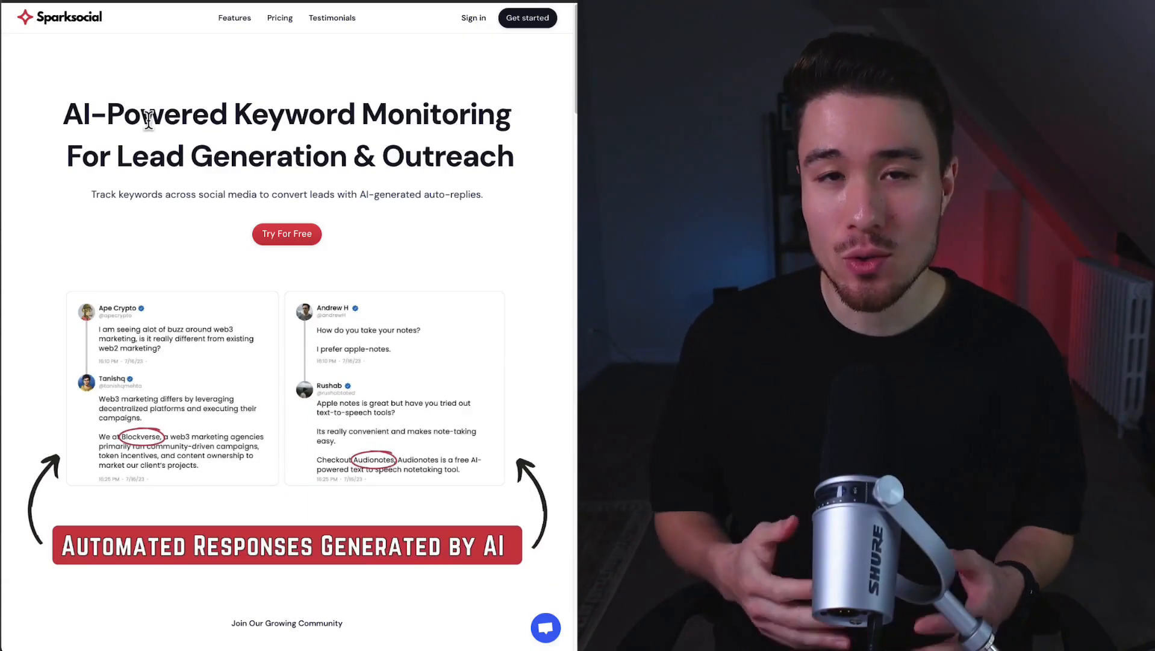
{"action": "mouse_move", "coordinate": [145, 88]}
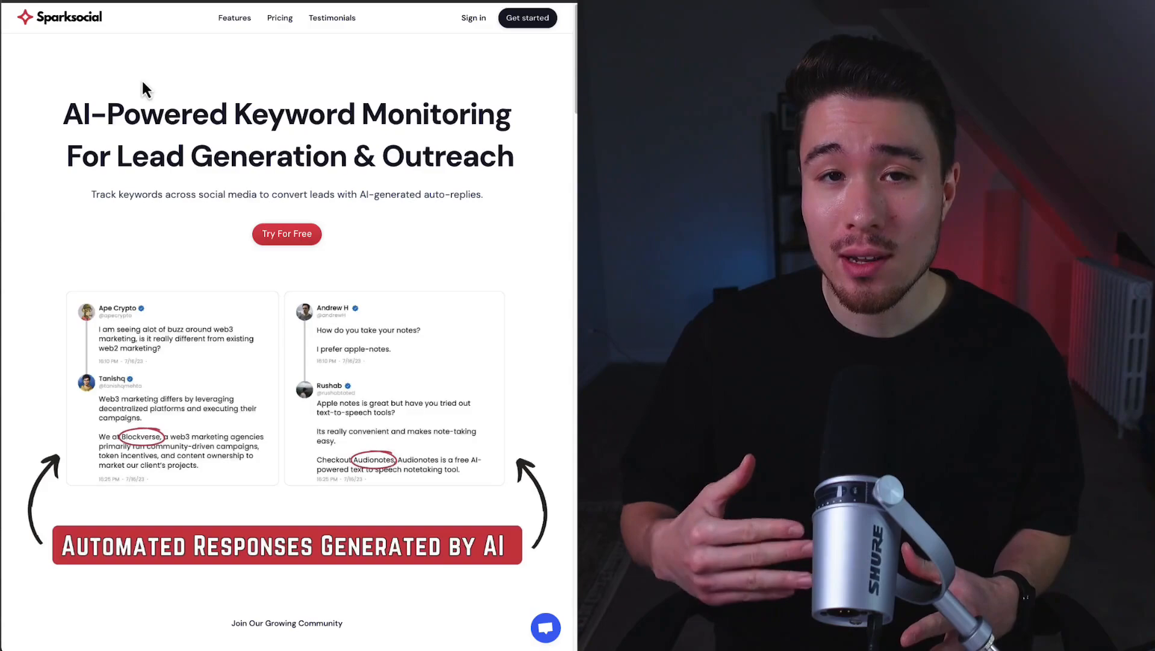
Scroll the Sparksocial keyword-monitoring page down to the 'Join Our Growing Community' logos.
{"action": "scroll", "scroll_direction": "down", "scroll_amount": 3}
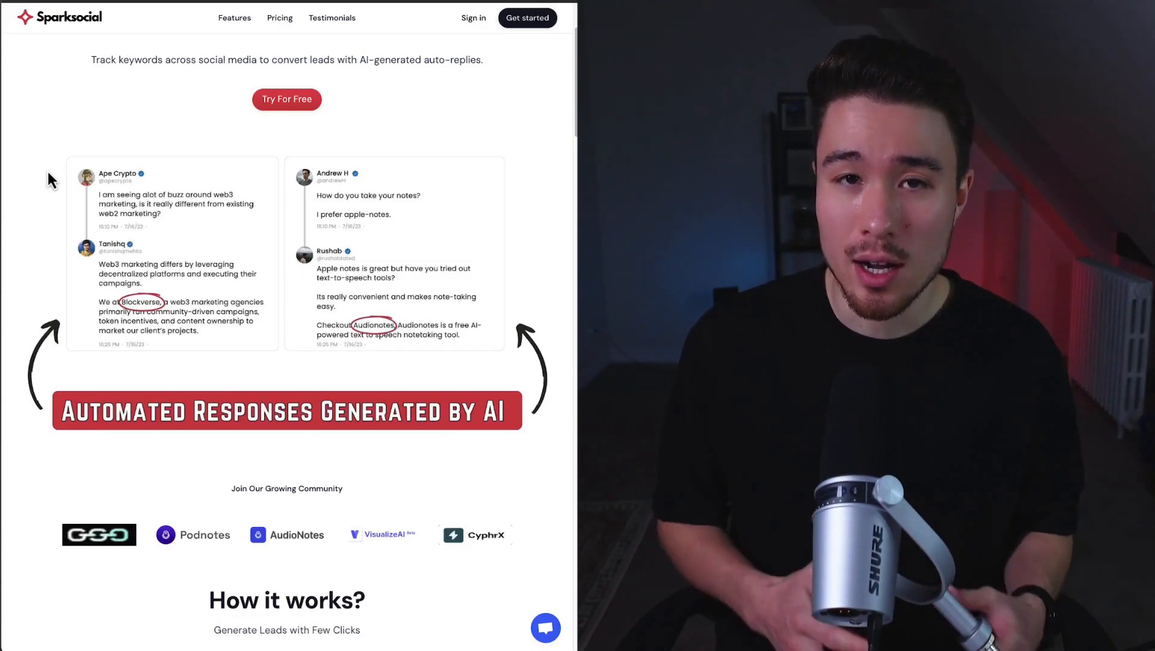
{"action": "scroll", "scroll_direction": "down", "scroll_amount": 3}
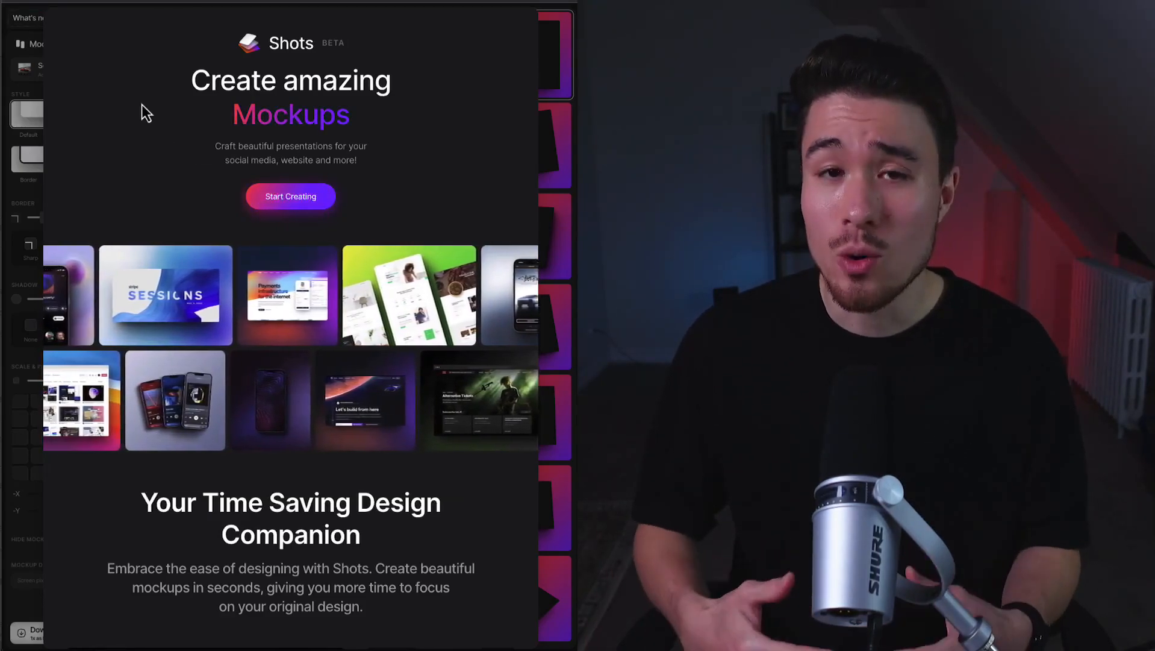
Scroll the shots.so page just below the 'Create amazing Mockups' hero section.
{"action": "scroll", "scroll_direction": "down", "scroll_amount": 3}
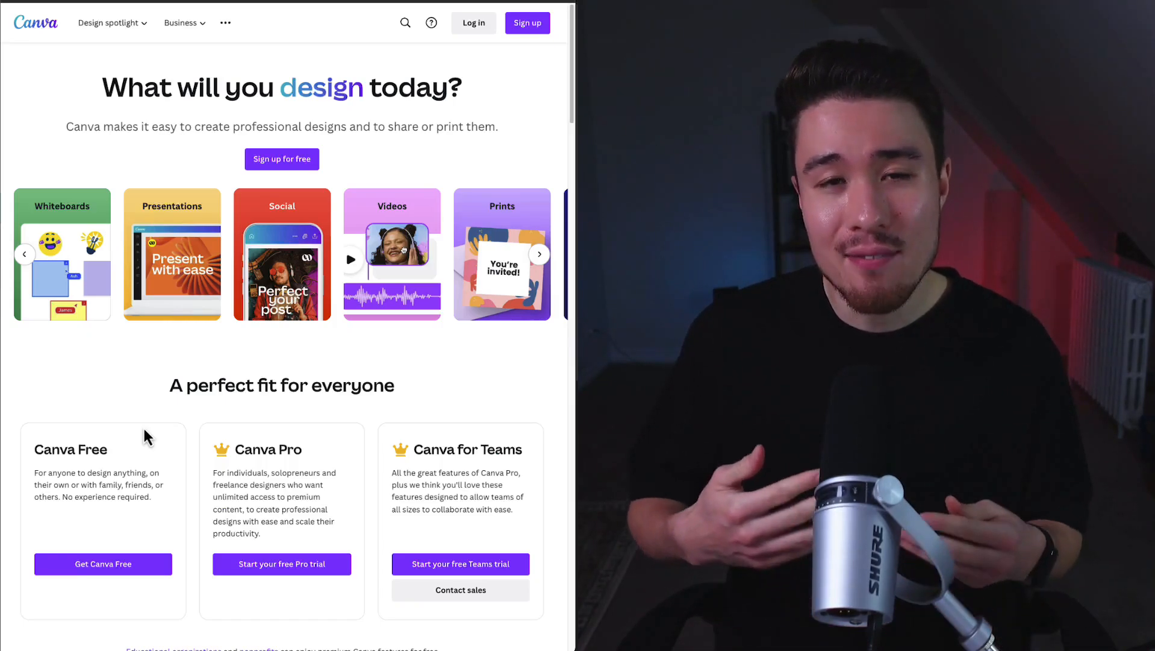
{"action": "mouse_move", "coordinate": [173, 413]}
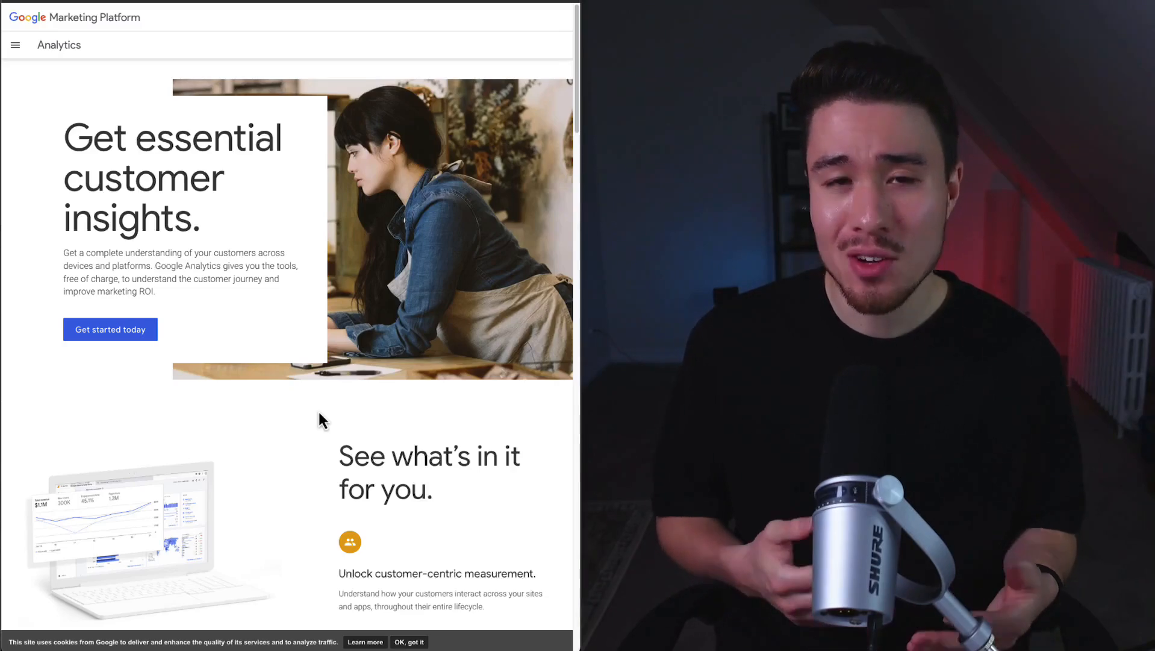
Scroll the Google Analytics page to the 'Dive into the details' and 'Designed to work together' sections.
{"action": "scroll", "scroll_direction": "down", "scroll_amount": 3}
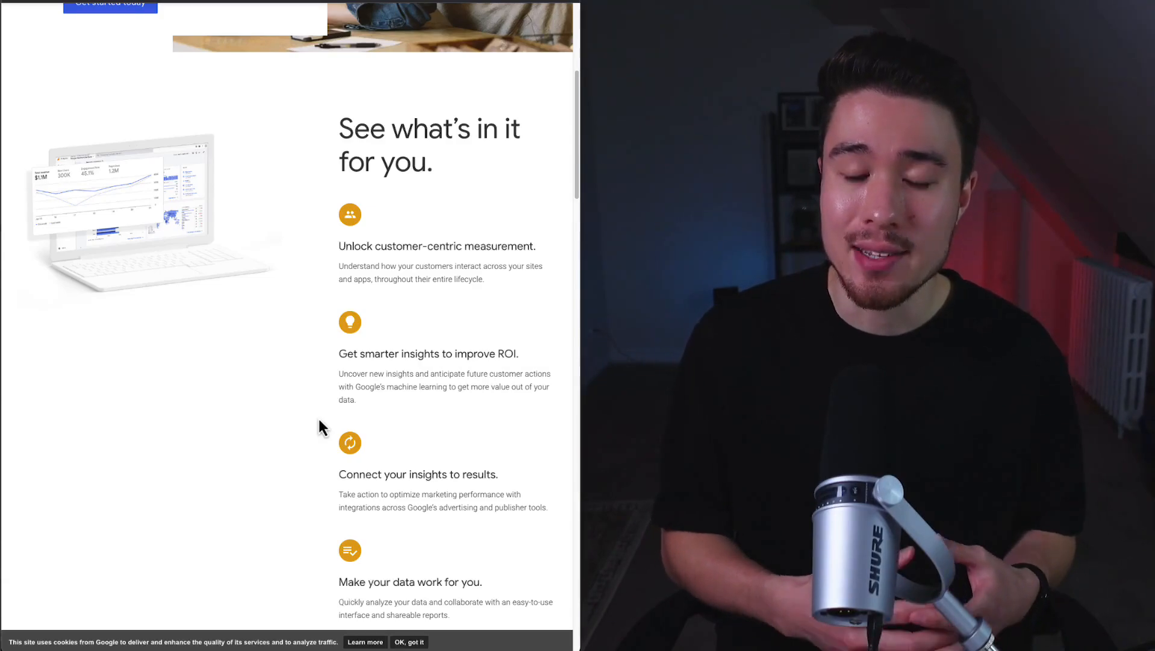
{"action": "scroll", "scroll_direction": "down", "scroll_amount": 3}
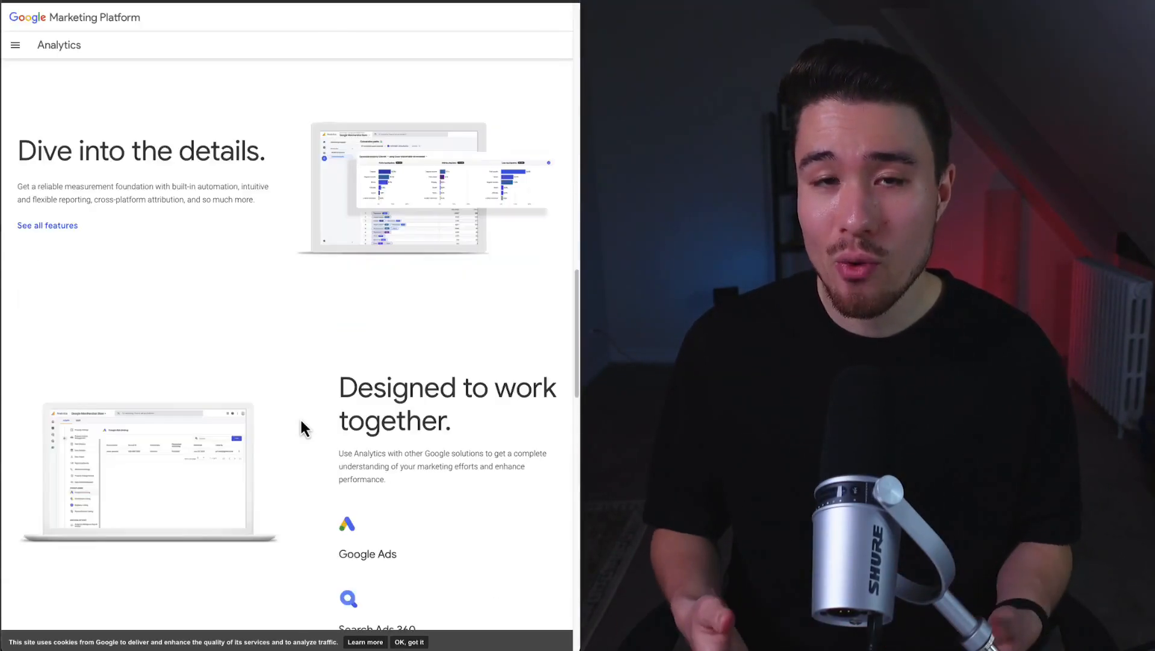